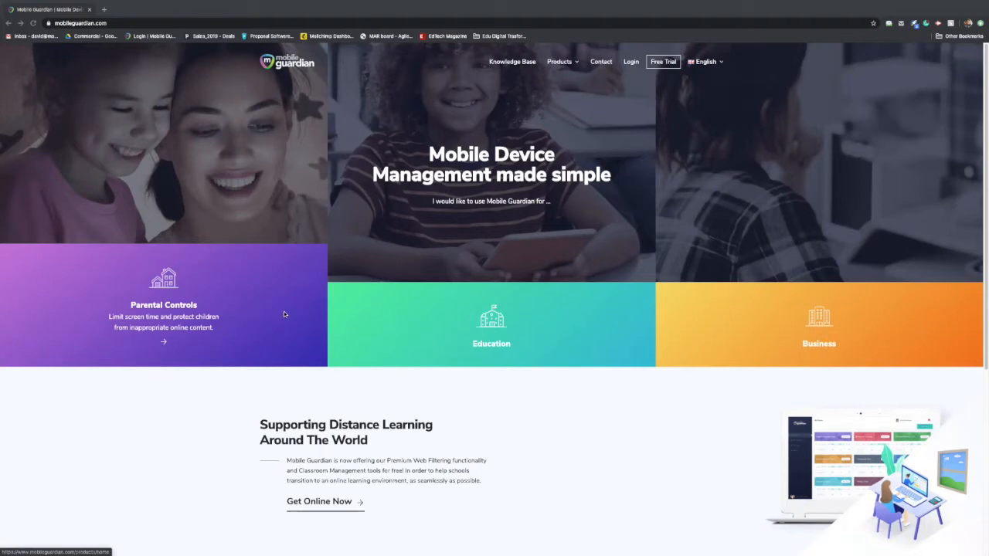
pyautogui.moveTo(252, 324)
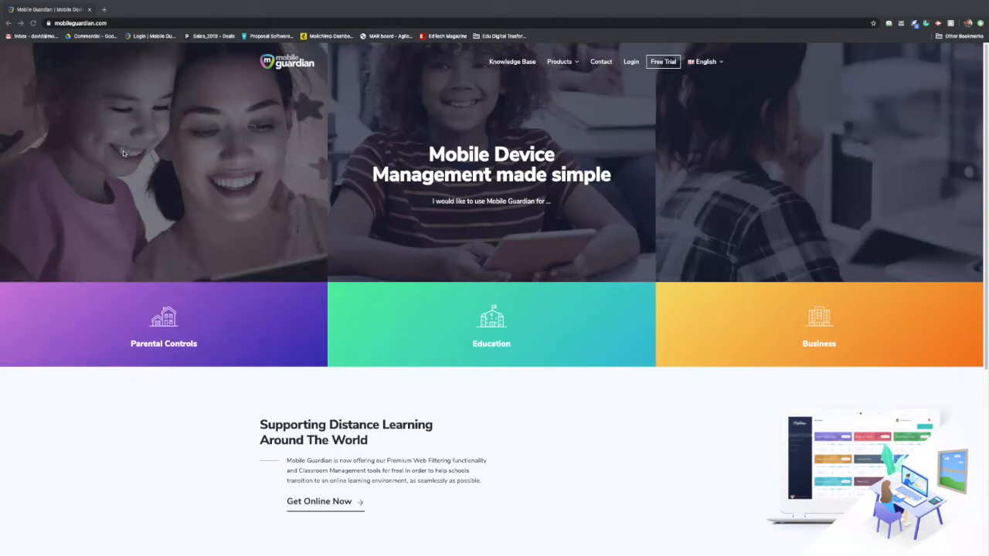
pyautogui.moveTo(630, 61)
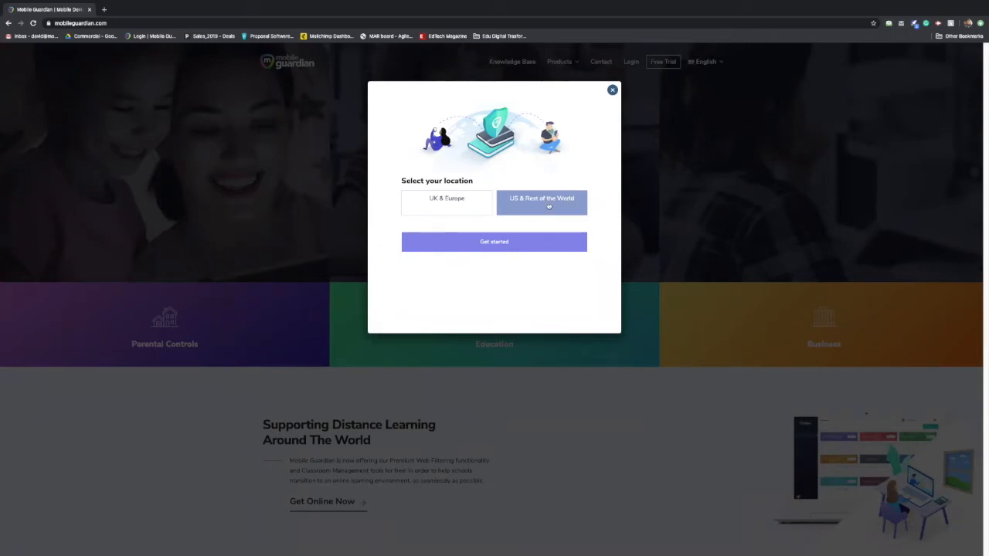
# Choose the US & Rest of the World region and sign in to the school account
pyautogui.click(494, 242)
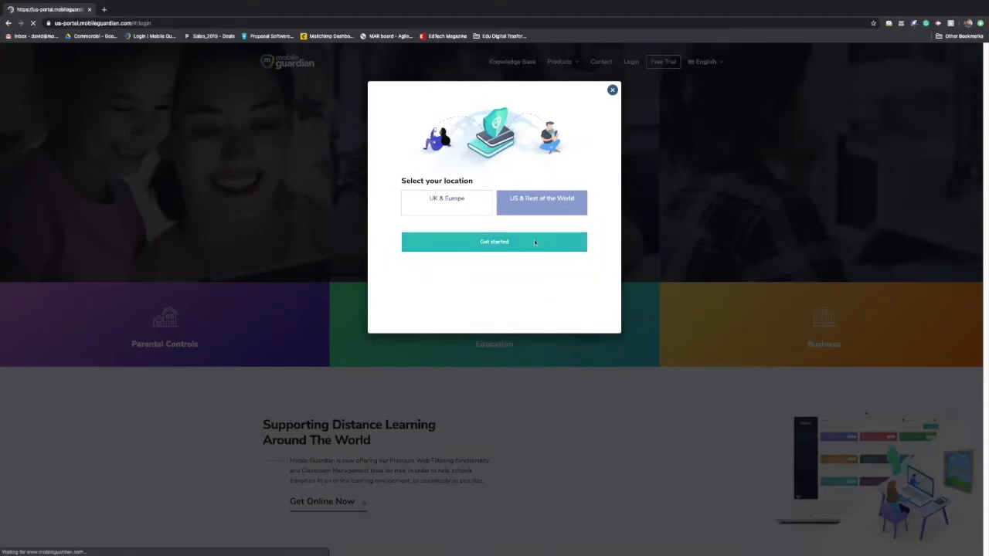
pyautogui.click(493, 241)
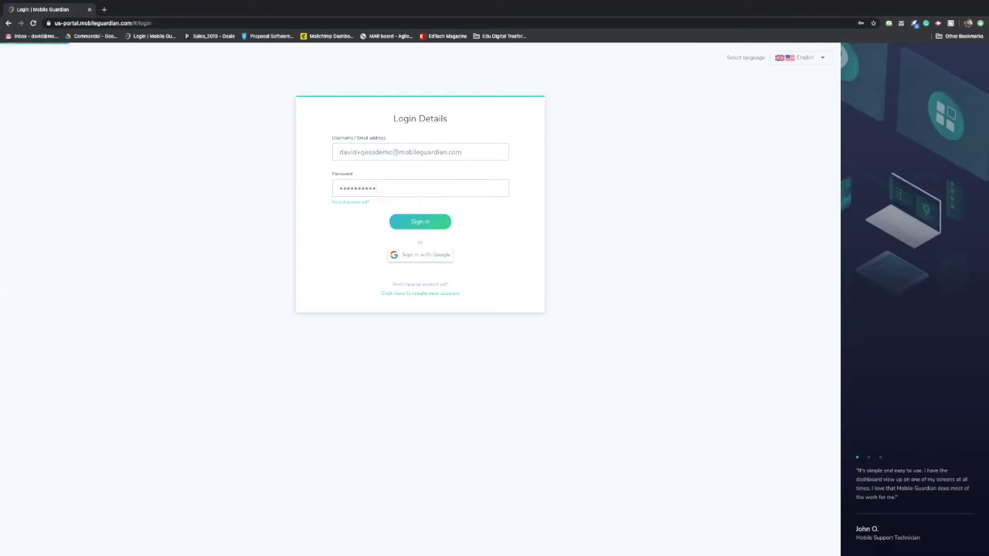
pyautogui.click(419, 222)
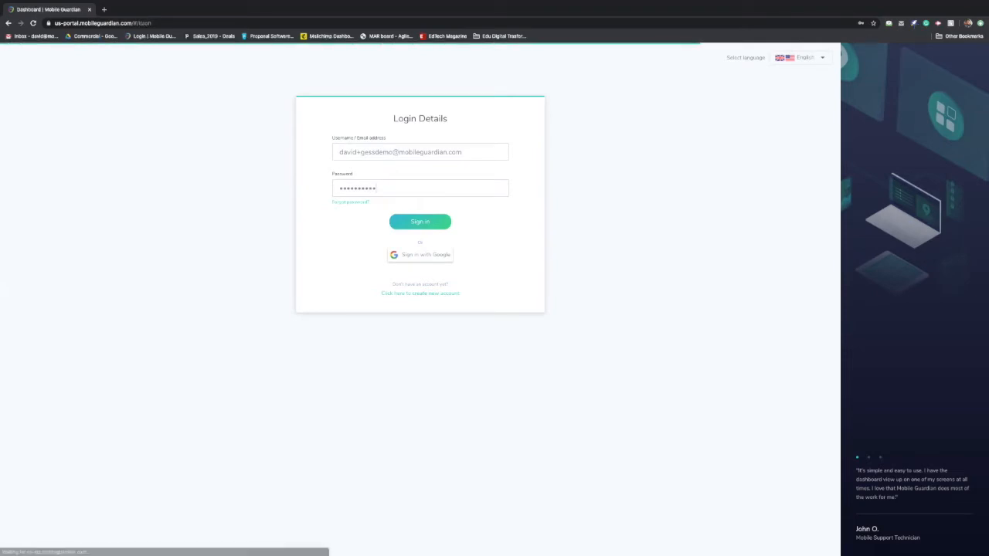
# Let the dashboard load and scroll down past the top websites, device model and OS widgets
pyautogui.click(420, 222)
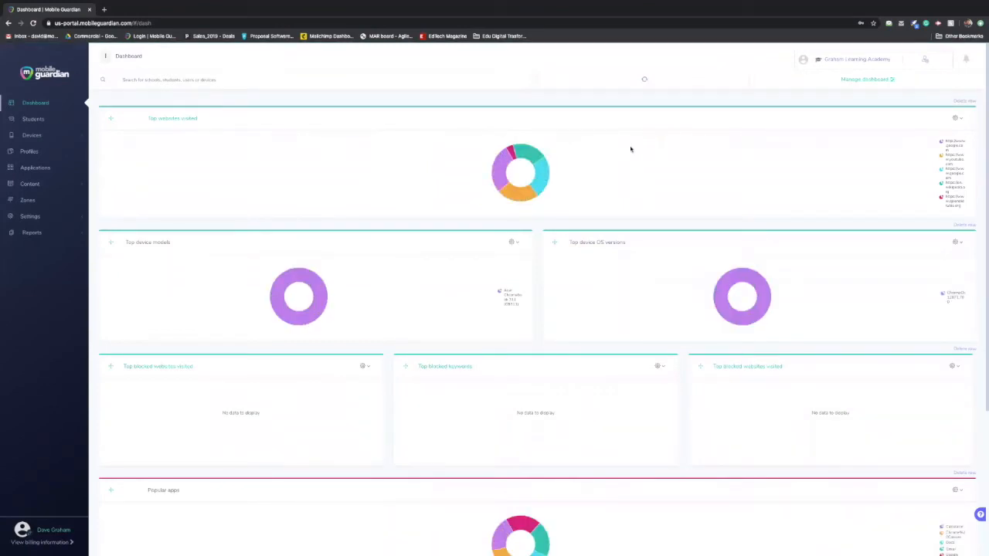
pyautogui.moveTo(956, 102)
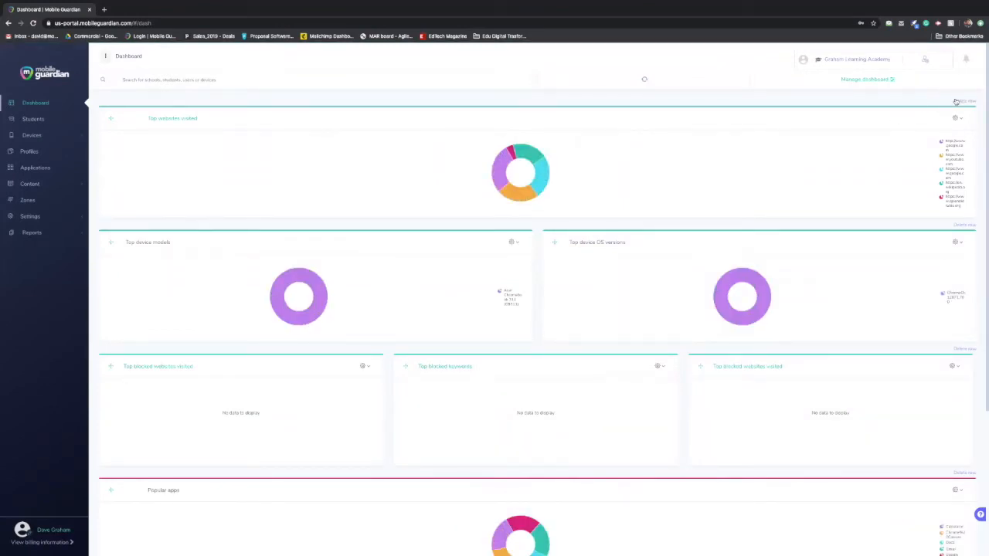
pyautogui.moveTo(585, 129)
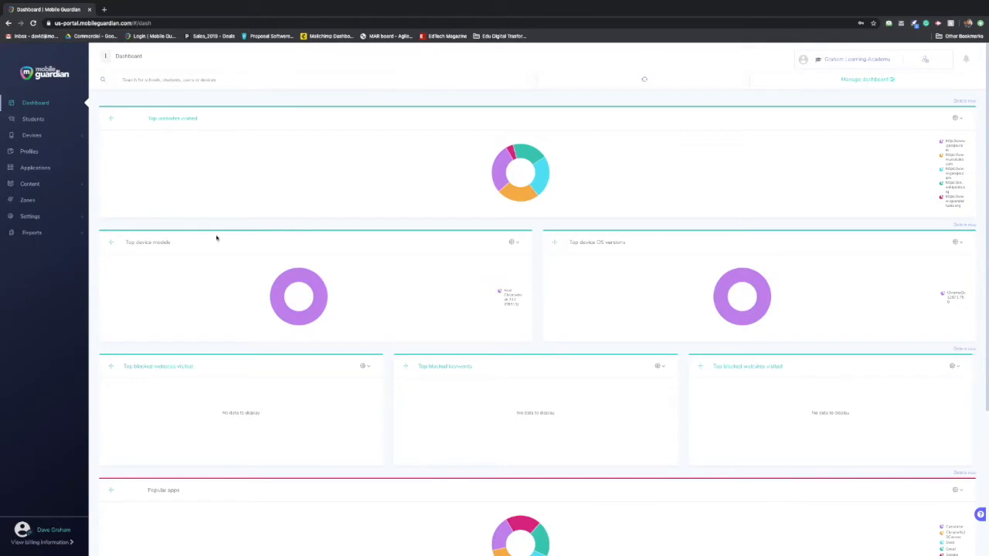
pyautogui.moveTo(210, 242)
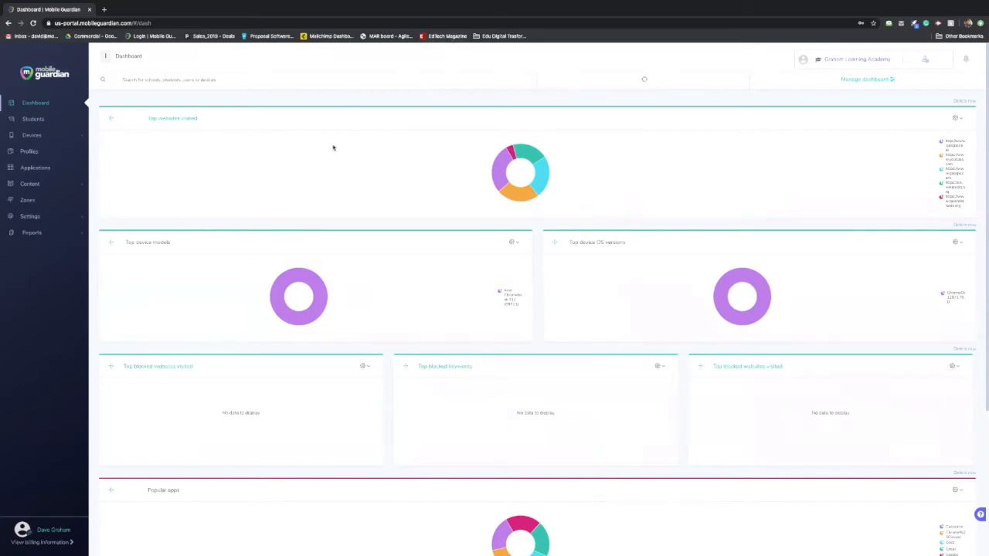
pyautogui.moveTo(345, 328)
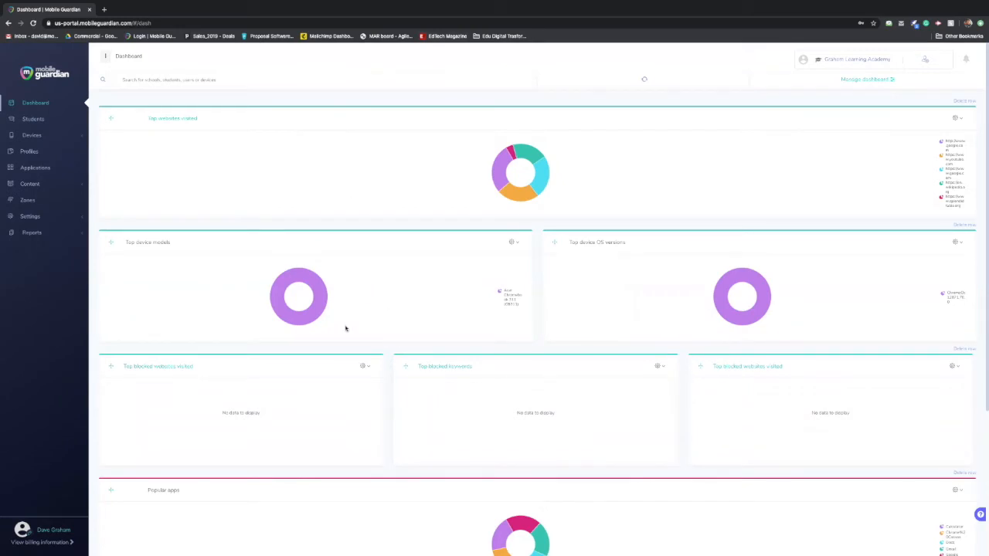
pyautogui.moveTo(741, 321)
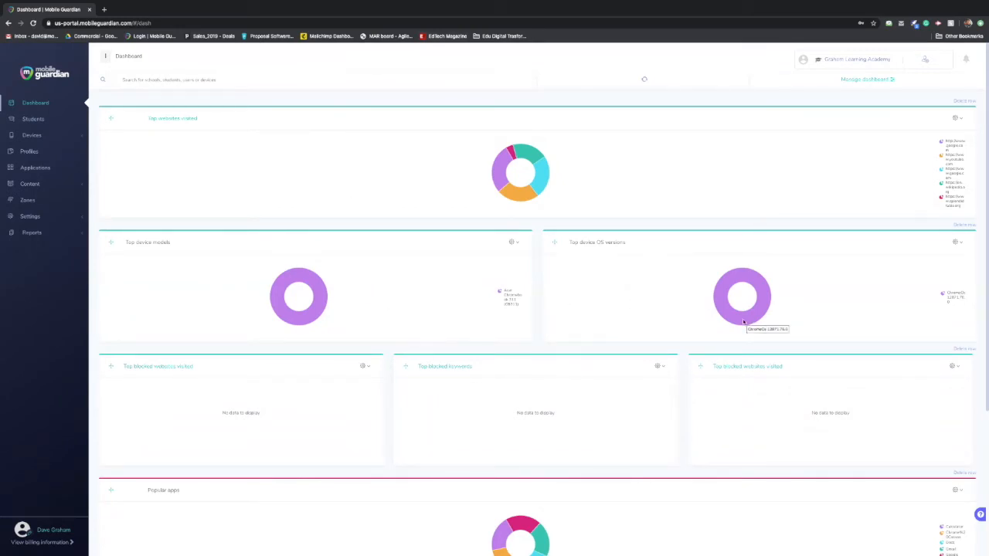
pyautogui.moveTo(660, 350)
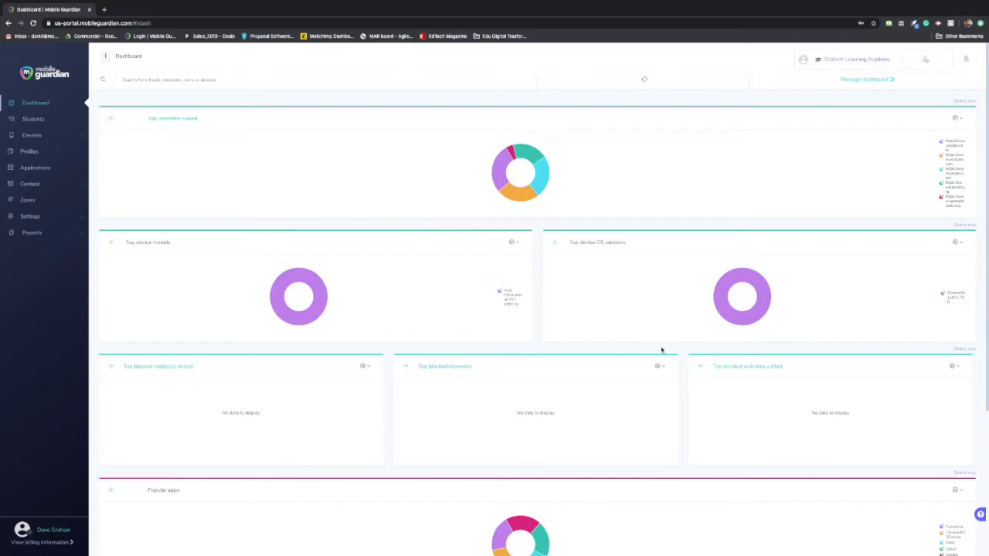
pyautogui.moveTo(398, 173)
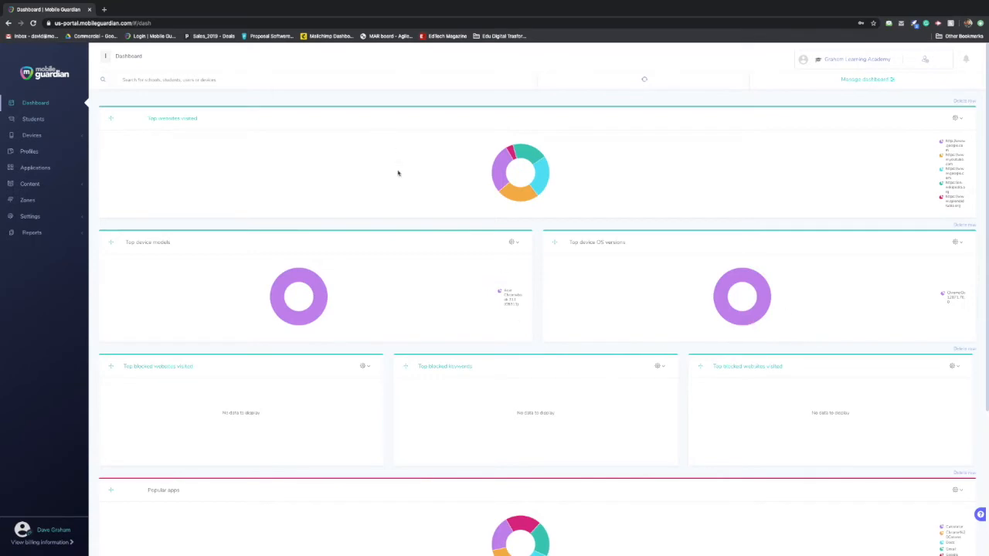
pyautogui.moveTo(304, 363)
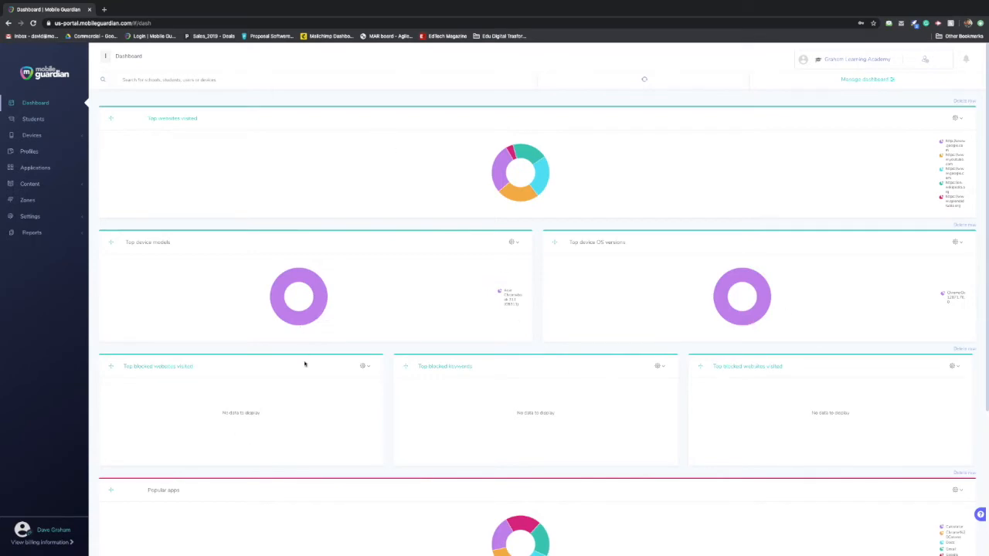
pyautogui.moveTo(488, 435)
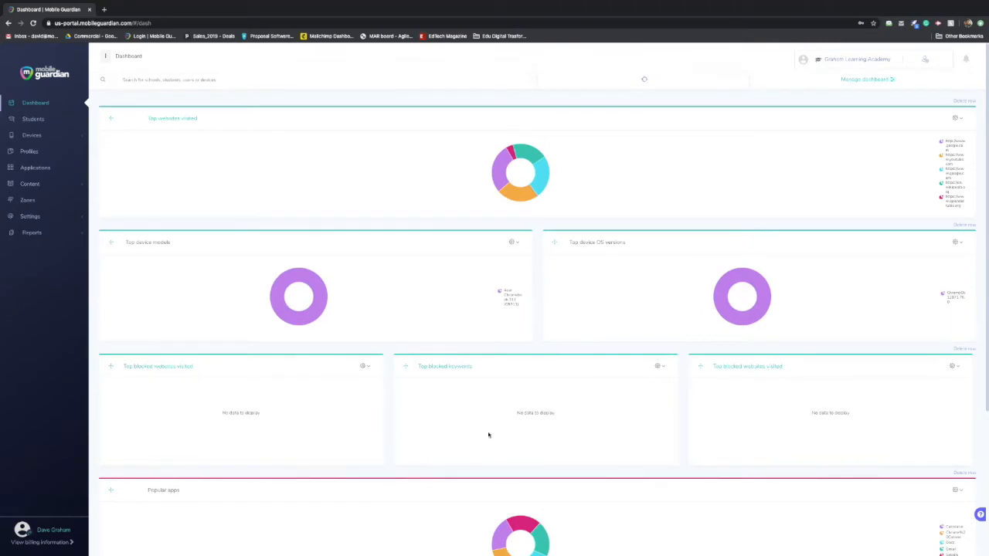
pyautogui.moveTo(512, 339)
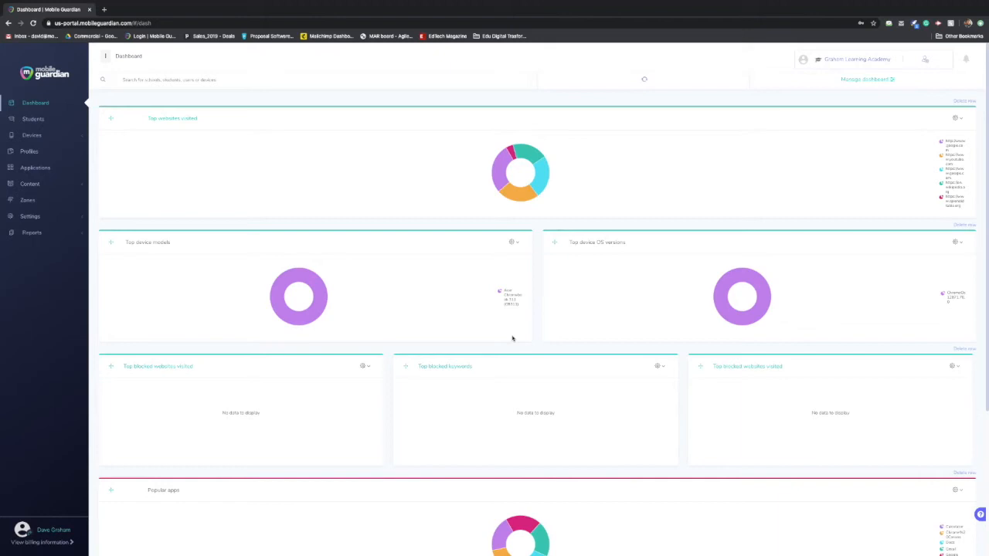
pyautogui.moveTo(506, 371)
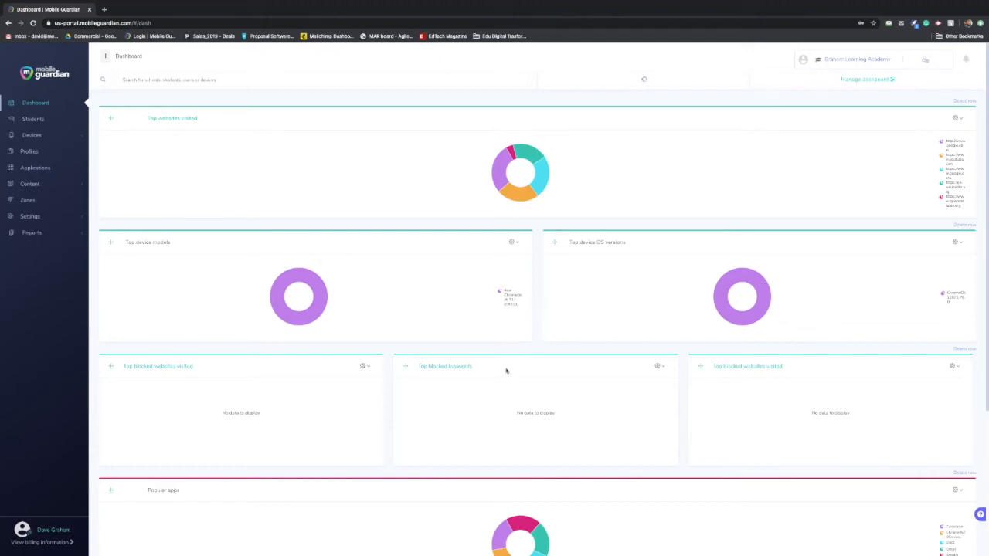
pyautogui.scroll(-3)
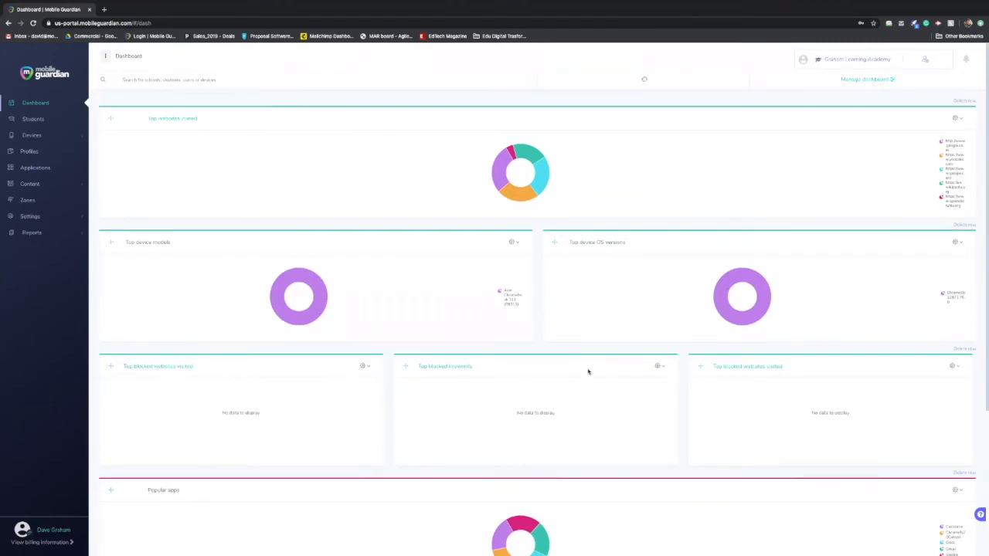
pyautogui.moveTo(570, 378)
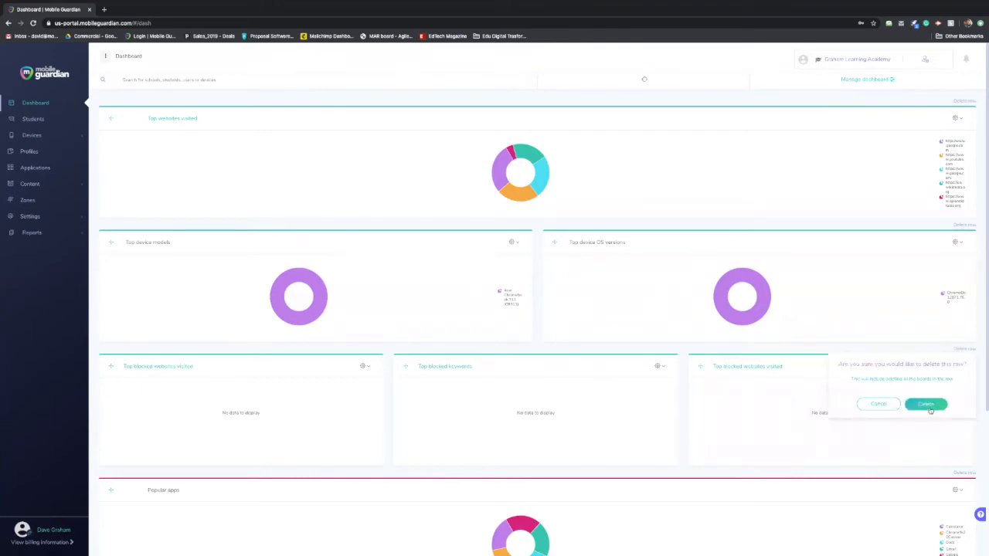
# Delete the Popular apps and Top blocked keywords rows, confirming each deletion
pyautogui.click(925, 404)
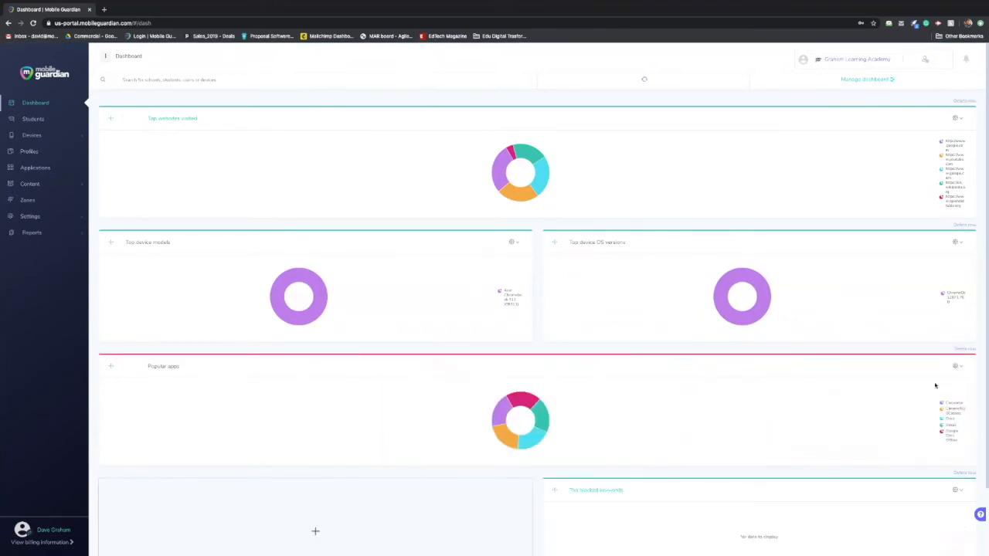
pyautogui.click(964, 348)
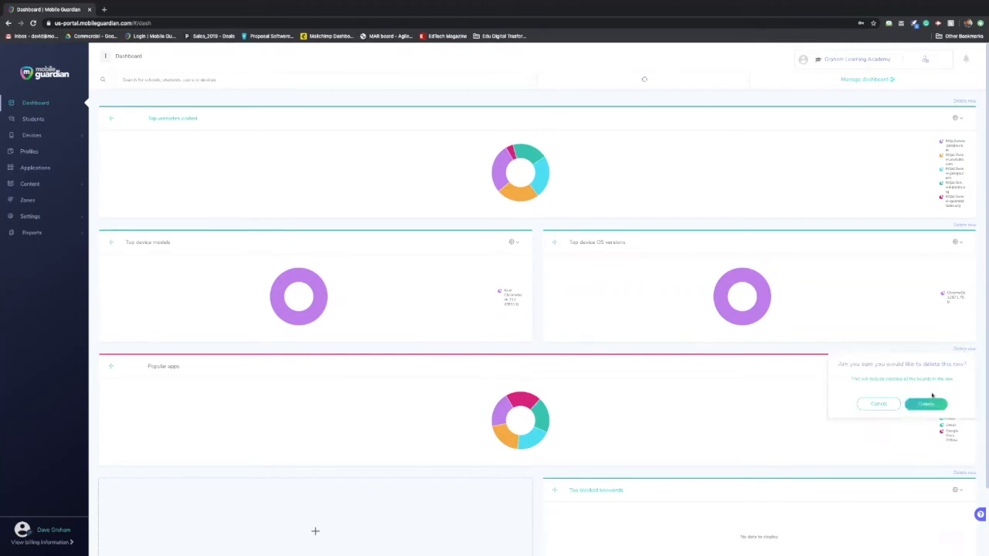
pyautogui.click(926, 403)
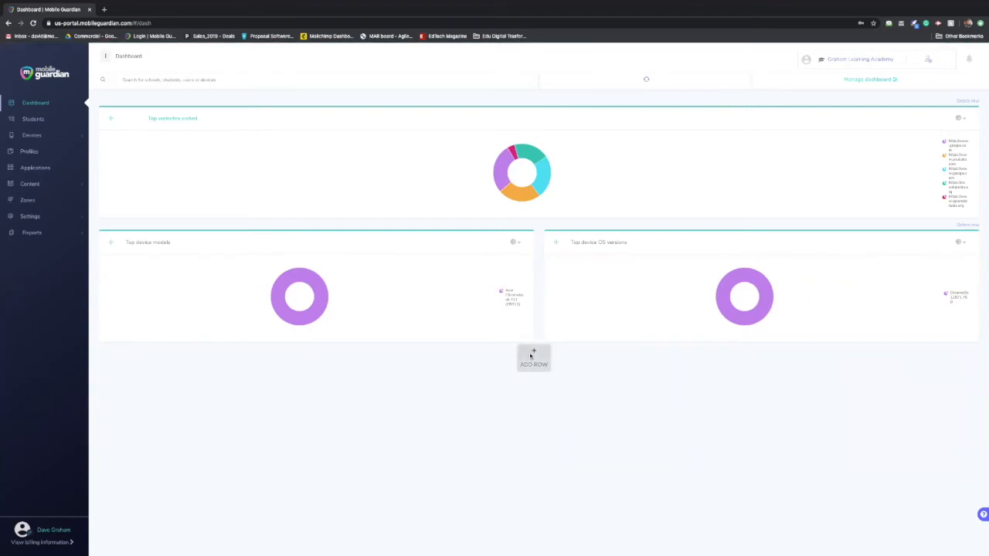
# Add a new row with the 100% full-width layout below the chart rows
pyautogui.click(533, 360)
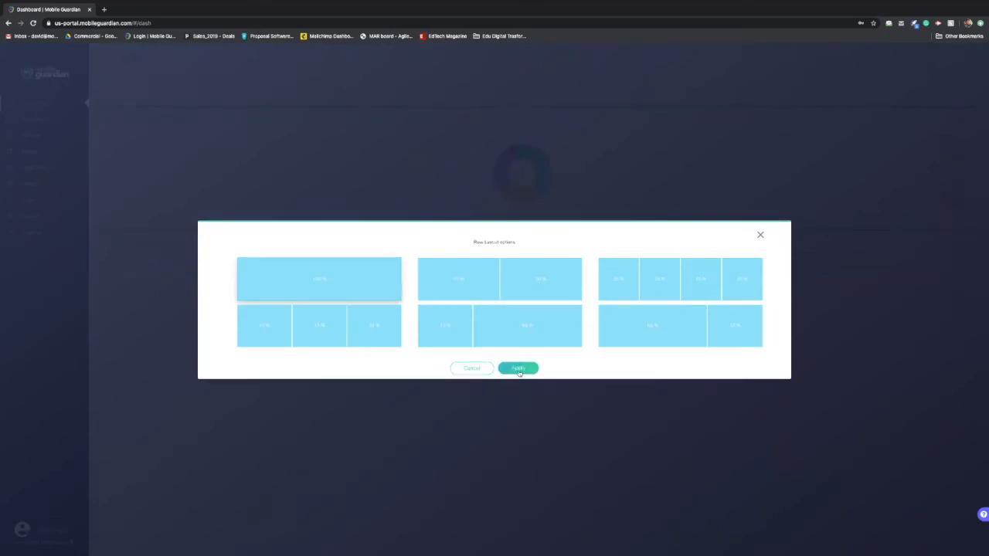
pyautogui.click(518, 368)
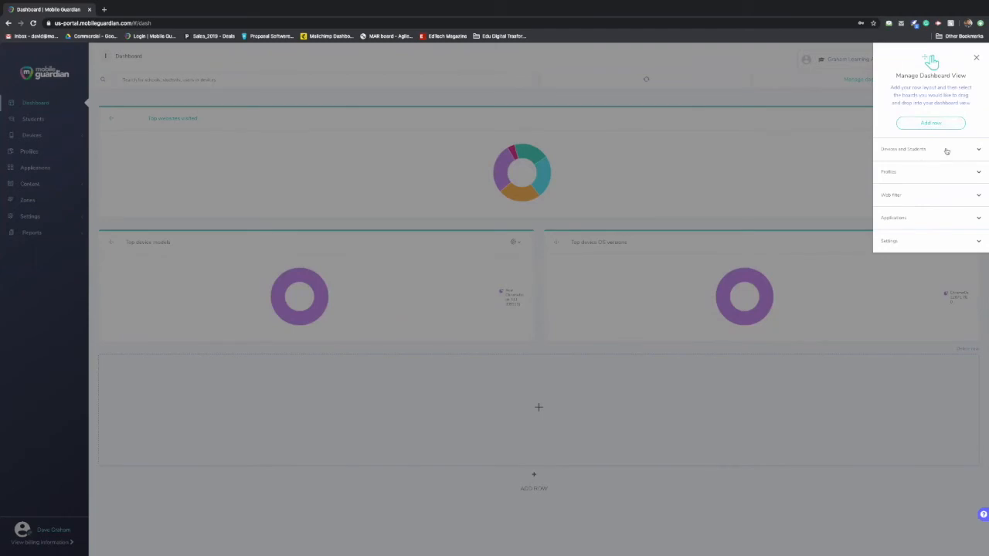
# Expand the Devices and Students category in the Manage Dashboard View panel
pyautogui.click(931, 149)
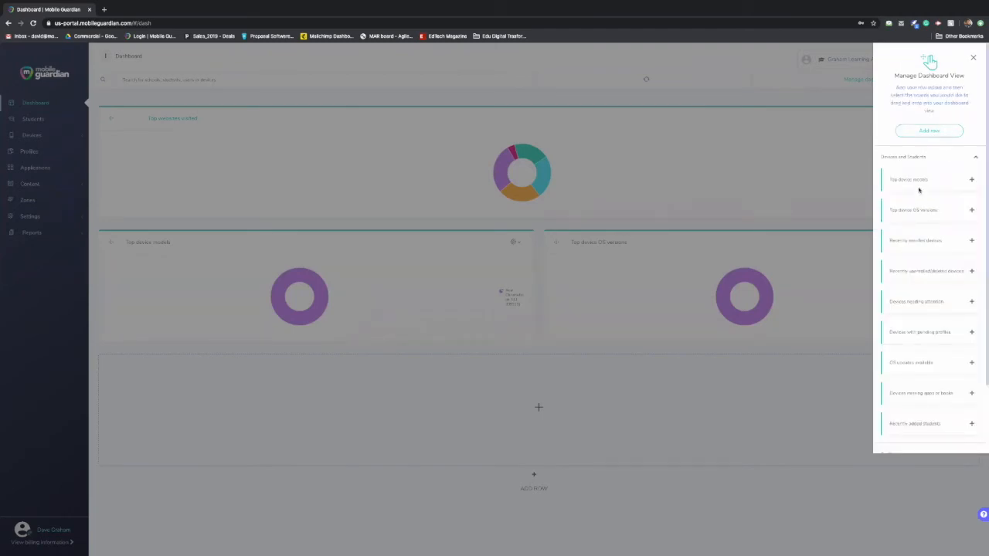
pyautogui.moveTo(856, 182)
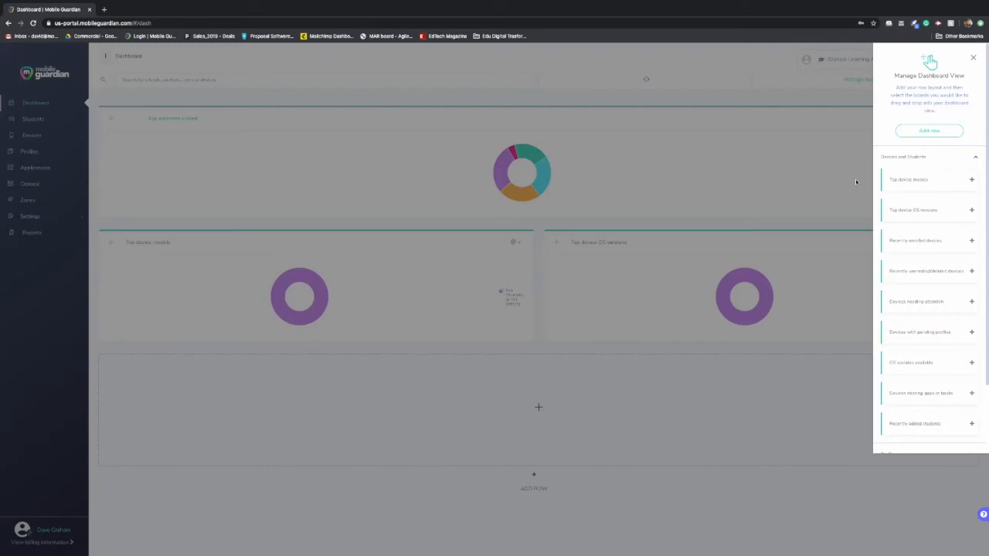
pyautogui.moveTo(927, 214)
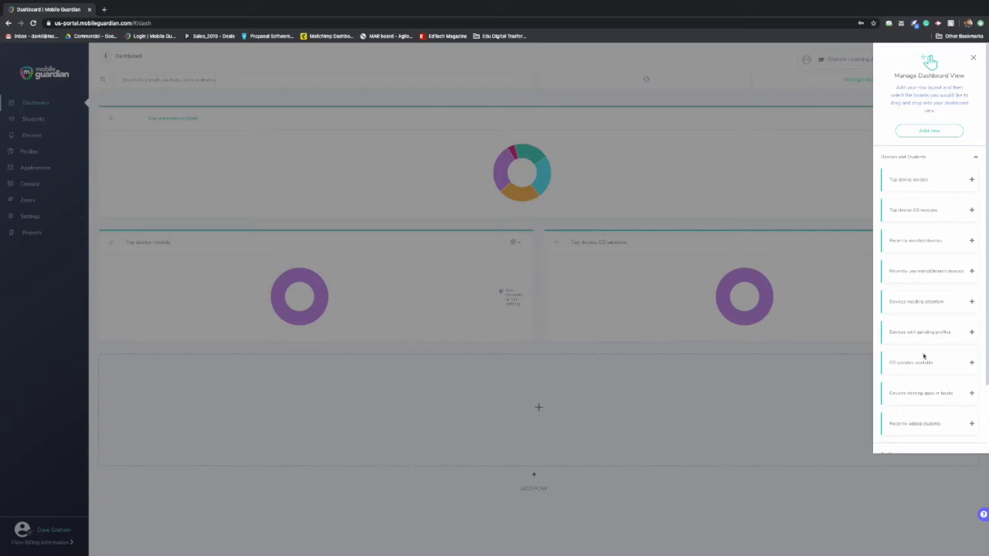
pyautogui.moveTo(906, 342)
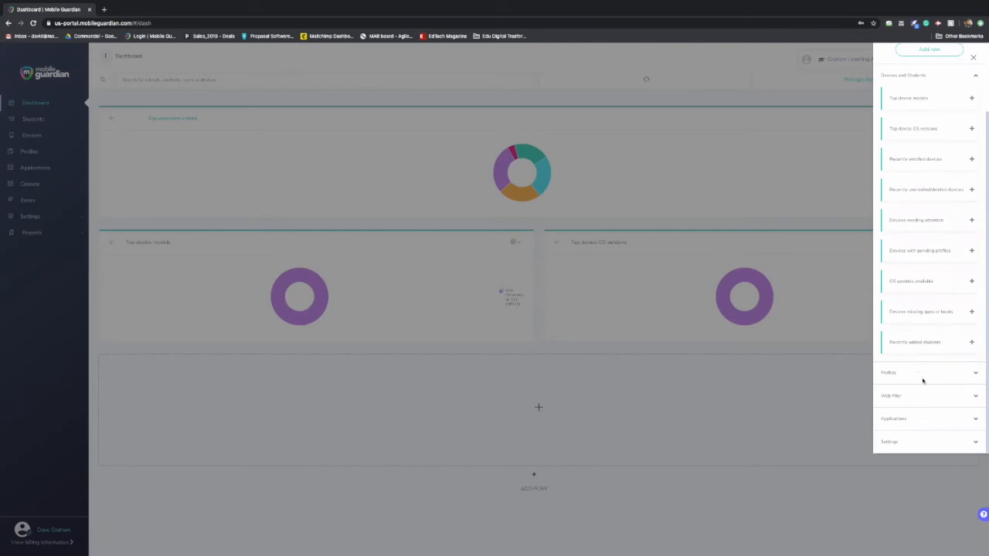
# Expand the Profiles widget category and scroll down through the remaining categories
pyautogui.click(888, 373)
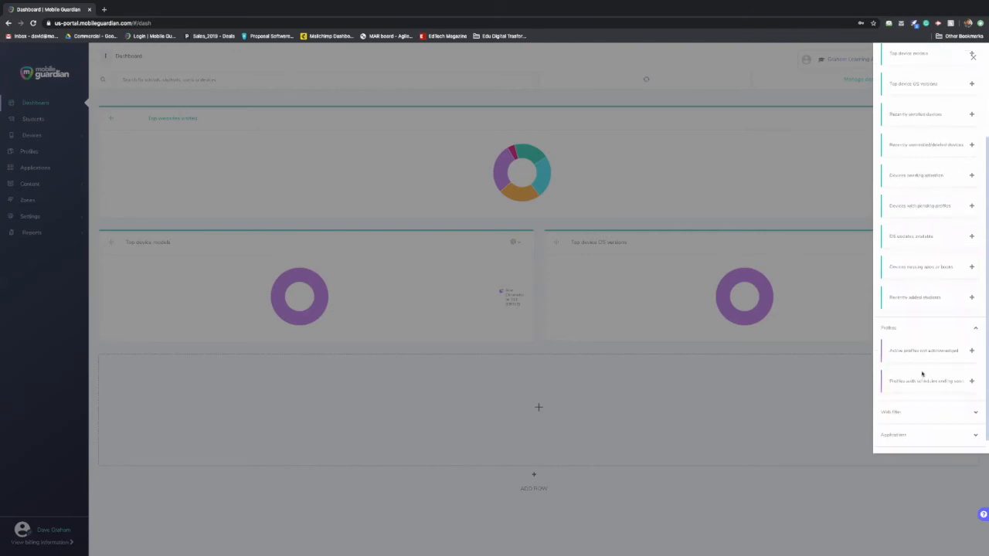
pyautogui.scroll(-3)
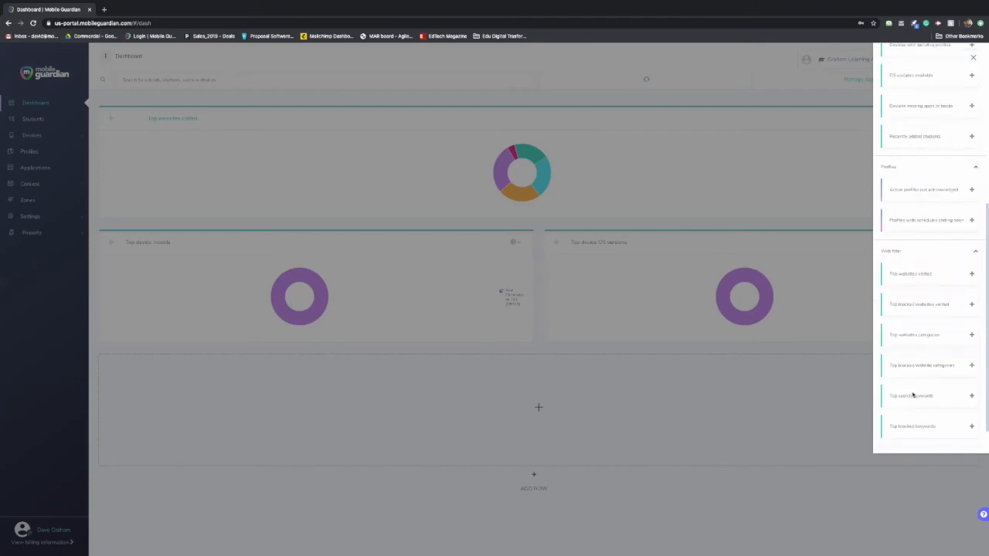
pyautogui.scroll(-3)
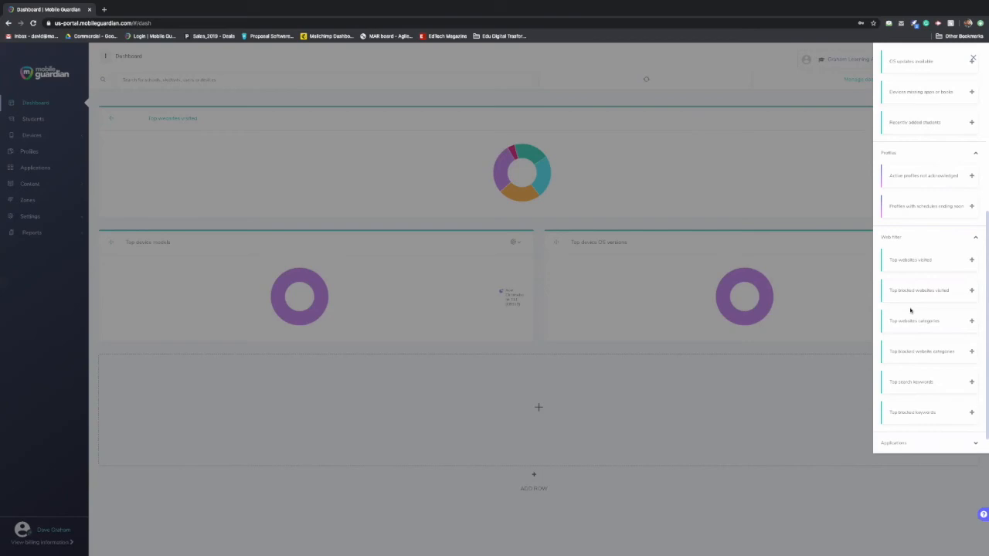
pyautogui.scroll(-3)
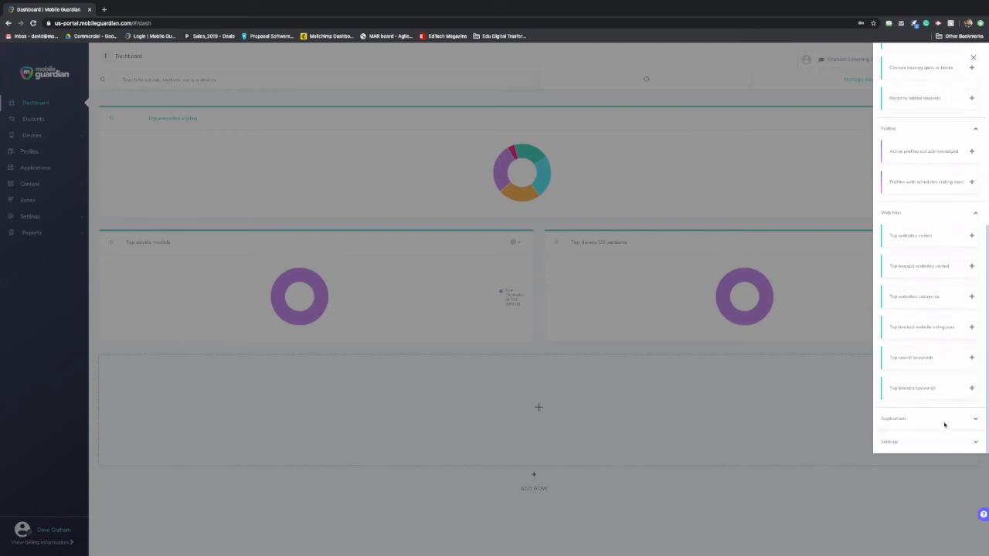
pyautogui.scroll(-3)
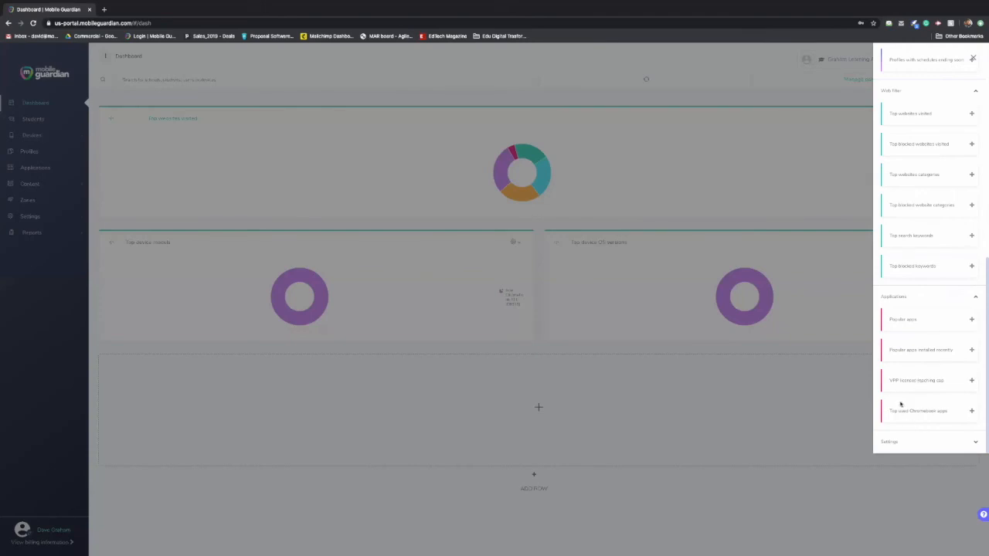
pyautogui.moveTo(917, 443)
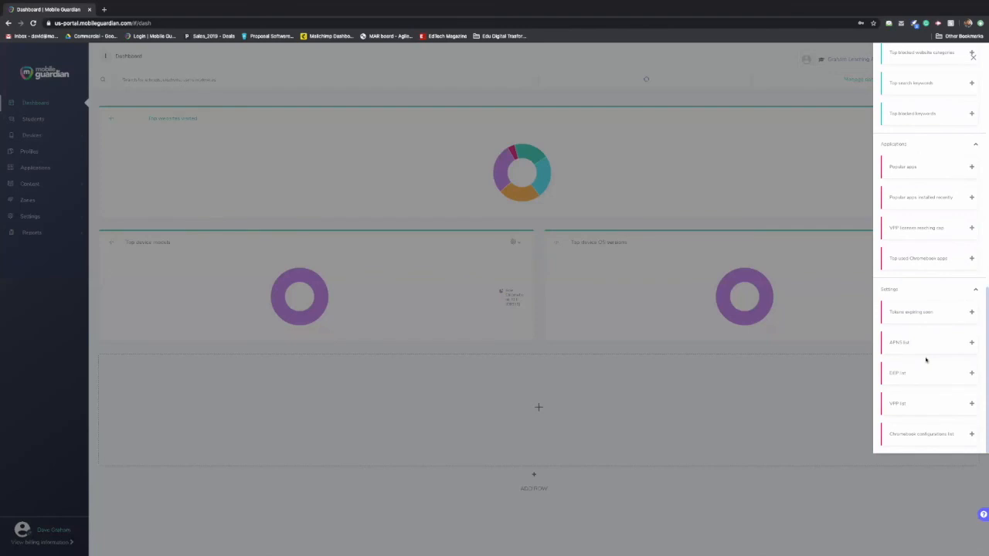
pyautogui.moveTo(914, 368)
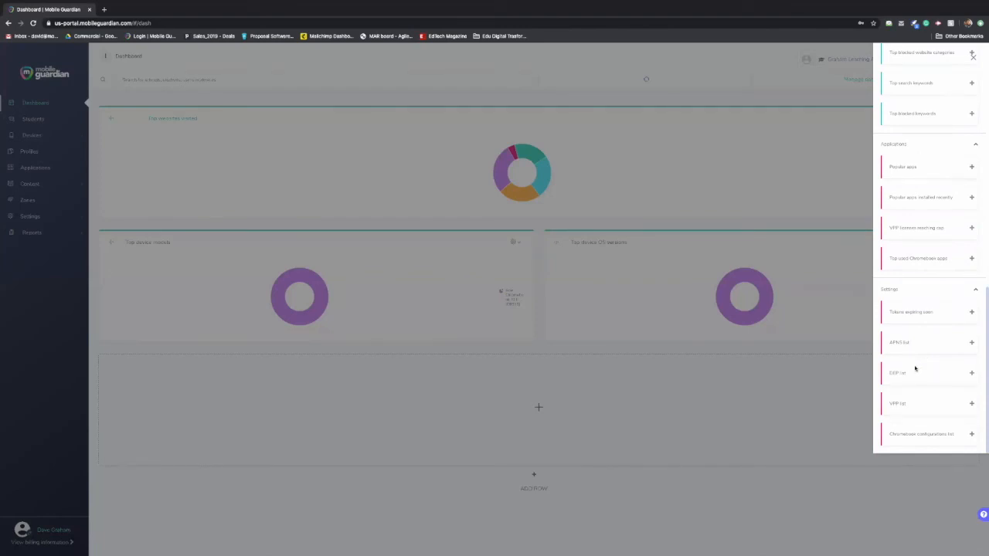
pyautogui.moveTo(925, 320)
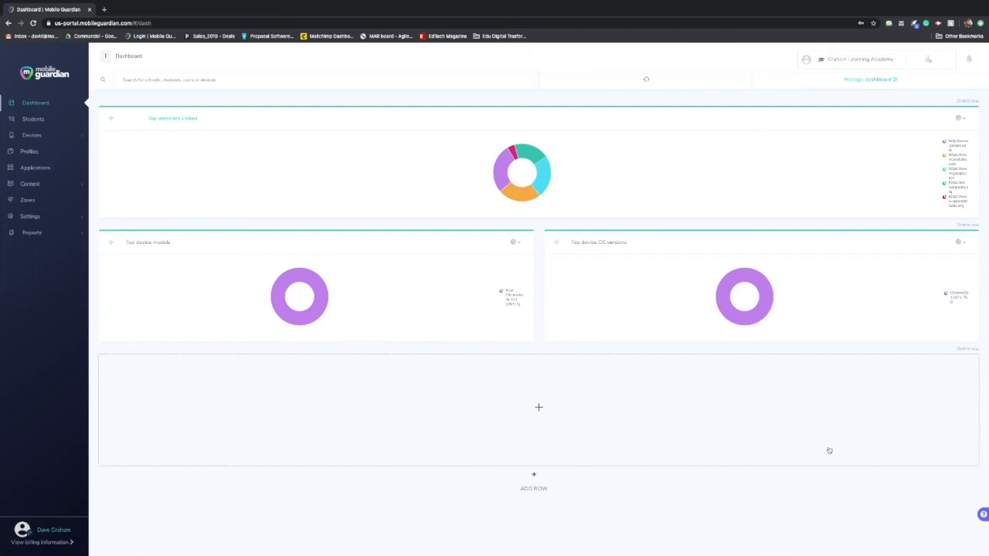
pyautogui.moveTo(826, 445)
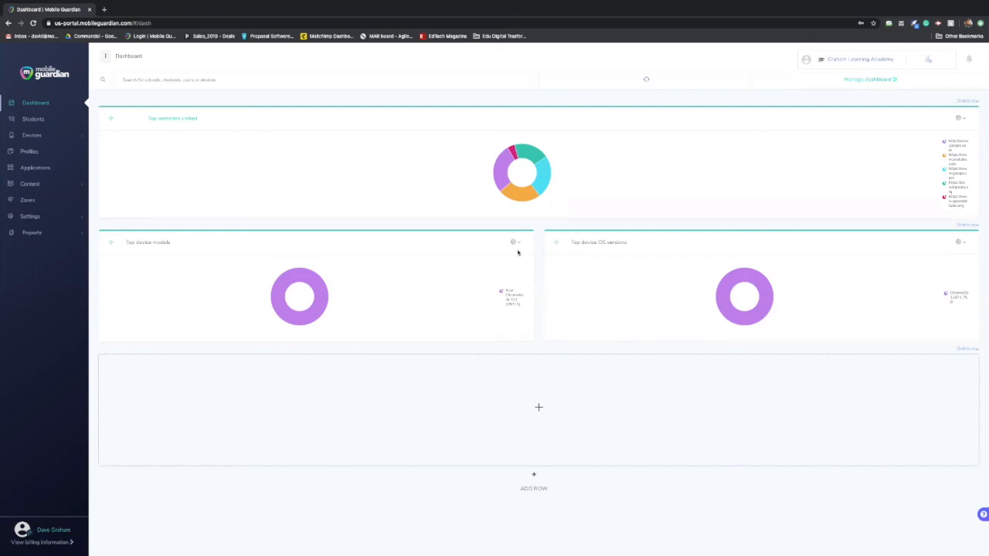
pyautogui.moveTo(521, 456)
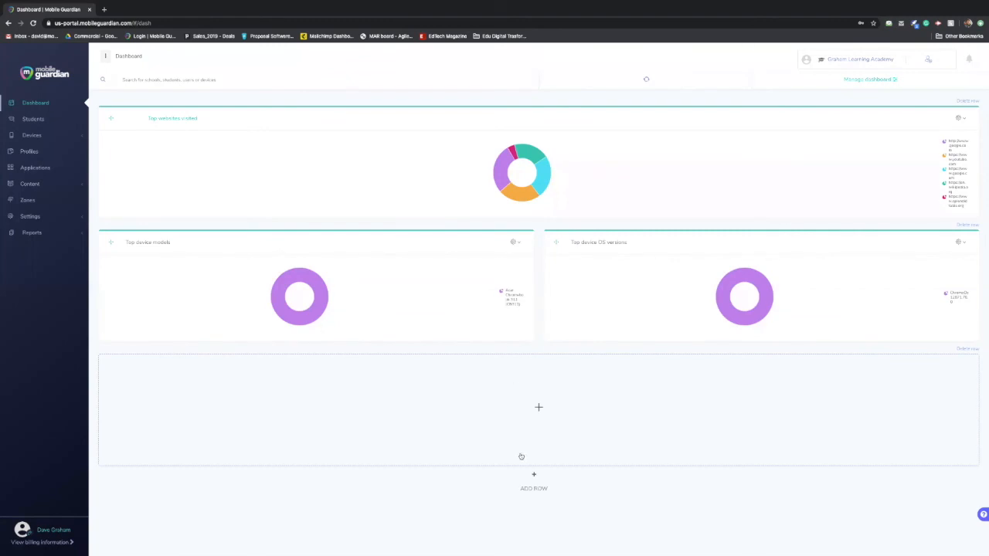
pyautogui.moveTo(543, 513)
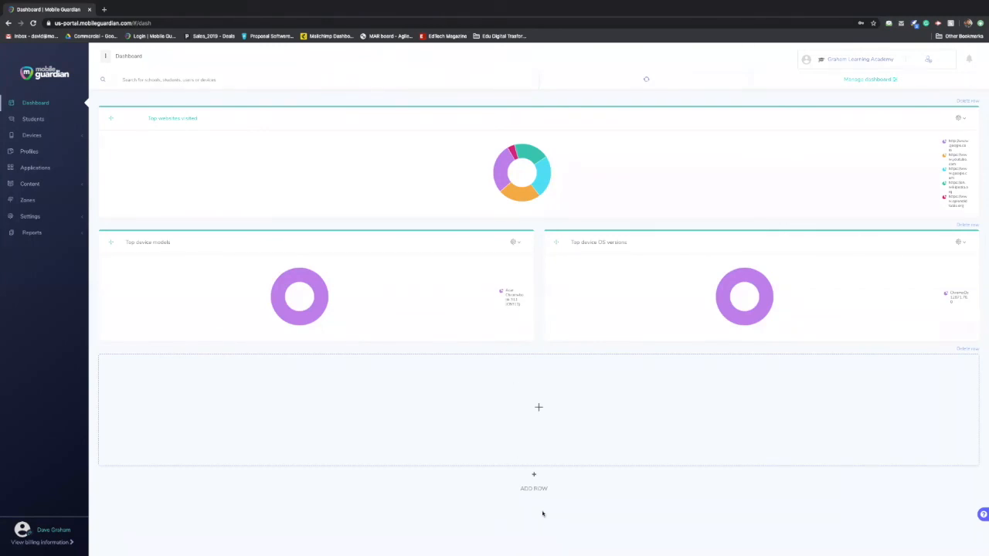